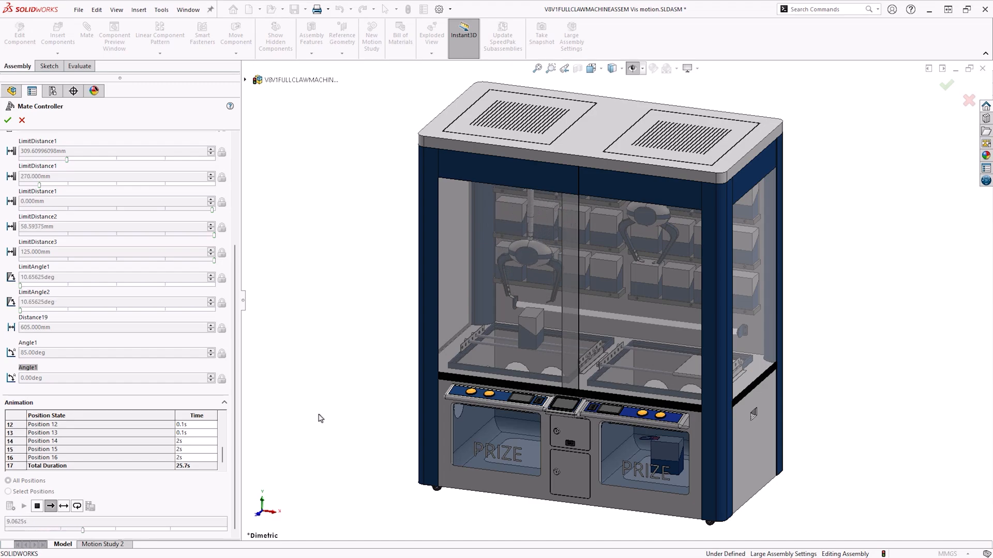
Step: Rename the gantry's LimitDistance2 mate to 'Gantry' and bring up actions for the claw subassembly
left_click_drag(83, 529, 122, 529)
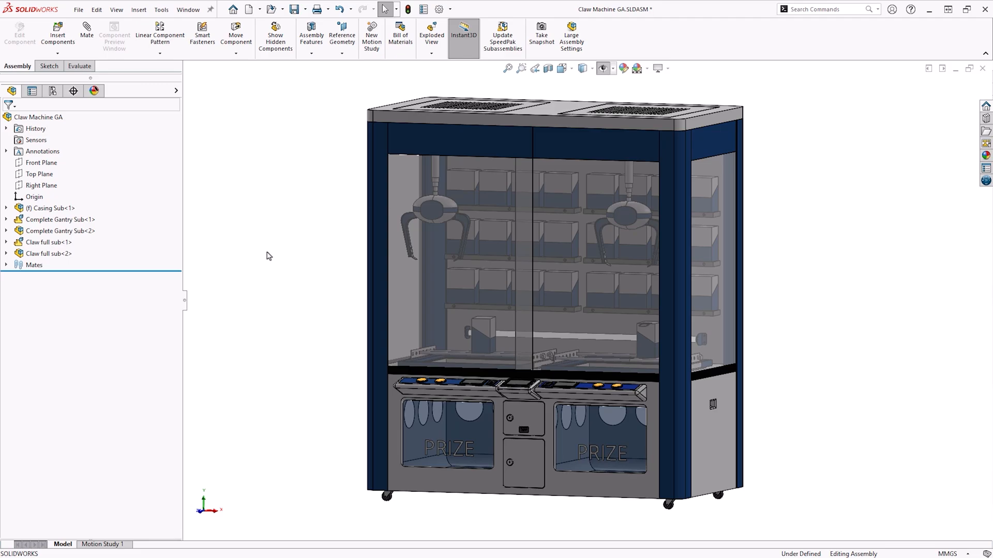
left_click(60, 219)
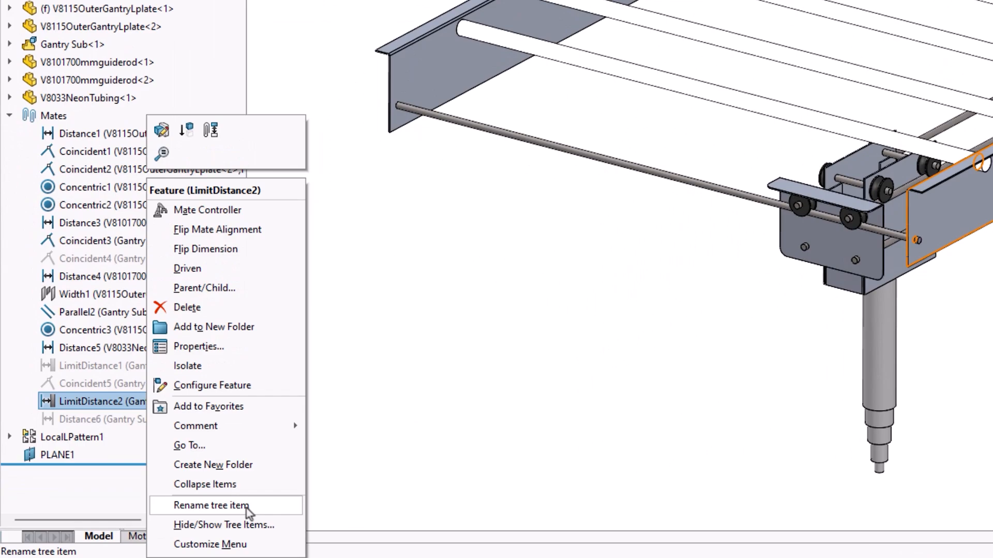
left_click(211, 506)
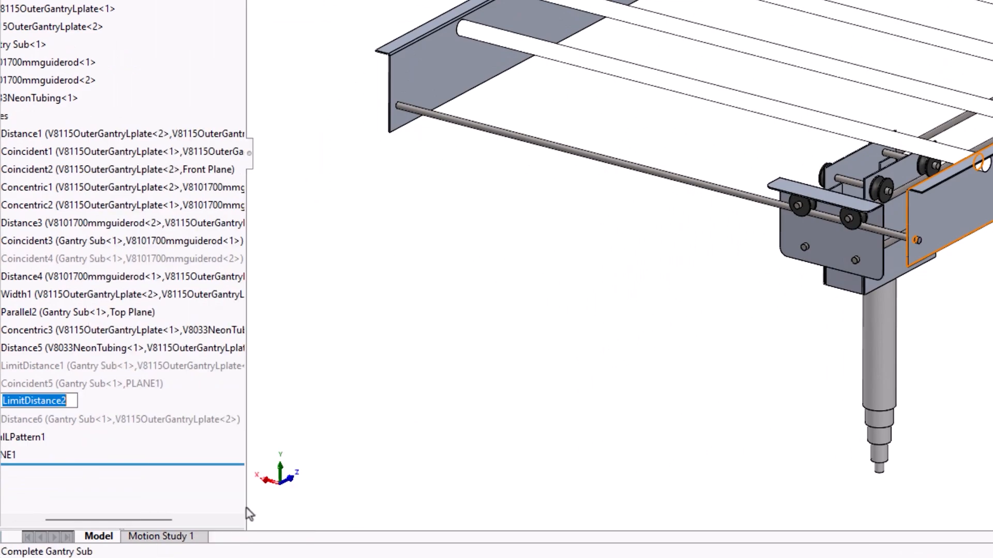
type("Gantry")
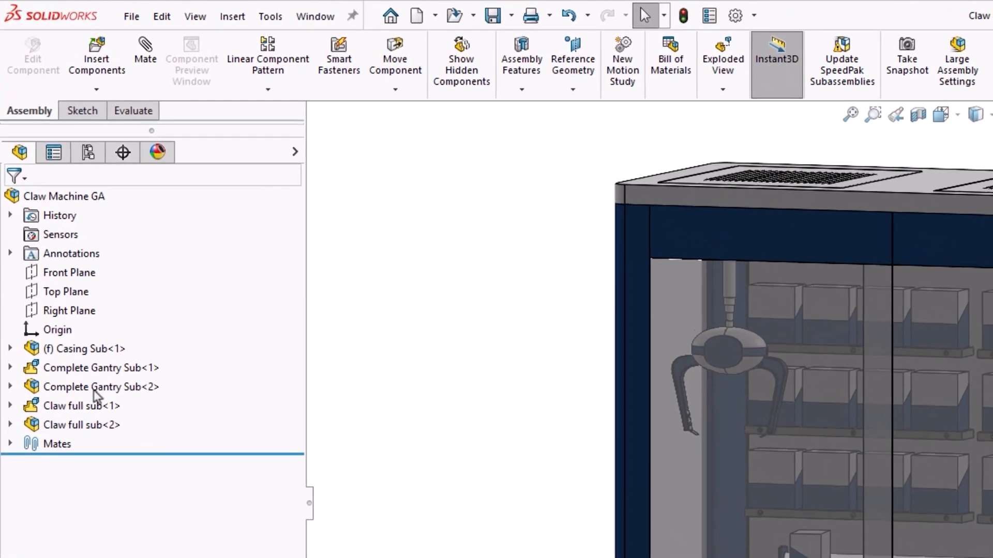
right_click(101, 393)
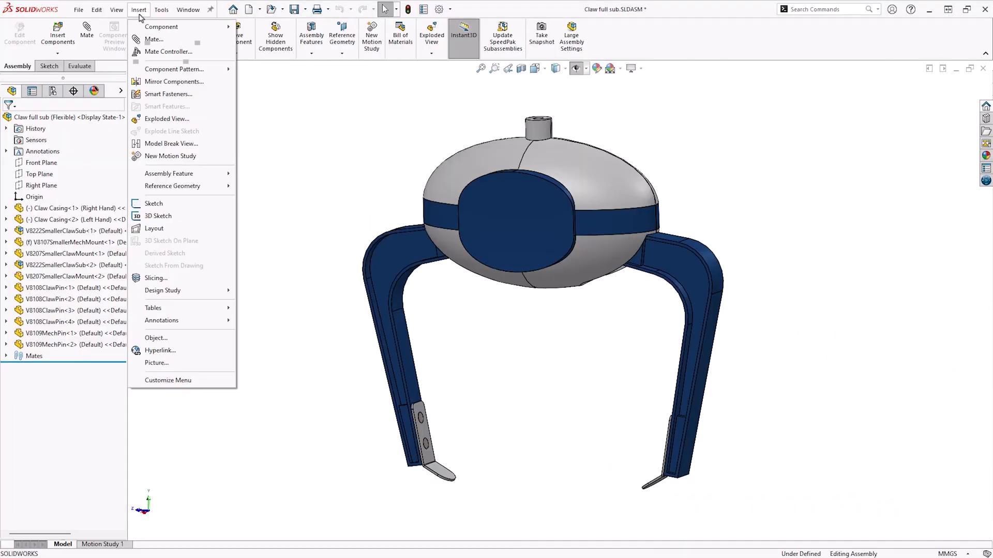
mouse_move(169, 52)
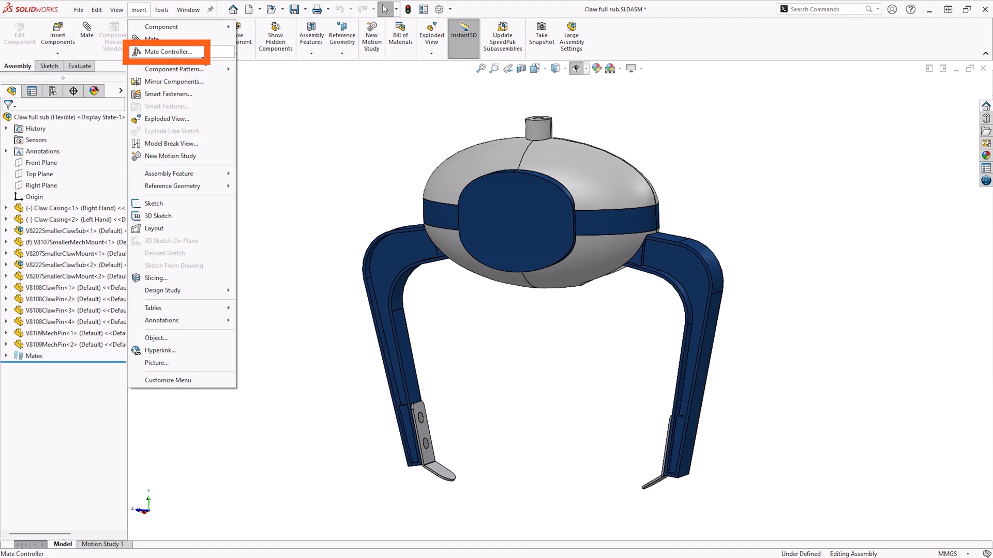
Step: Insert a Mate Controller and collect all supported mates of the claw subassembly
left_click(169, 52)
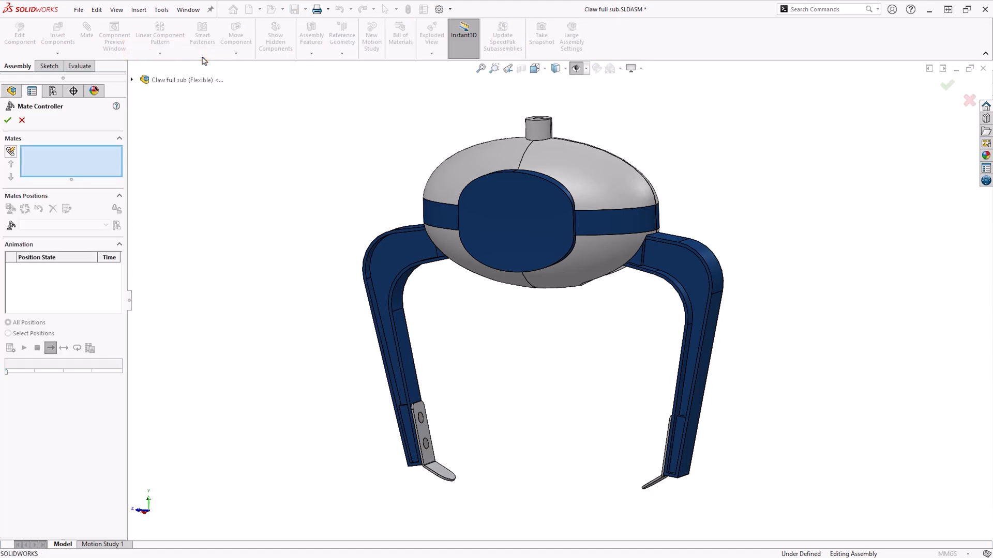
mouse_move(207, 92)
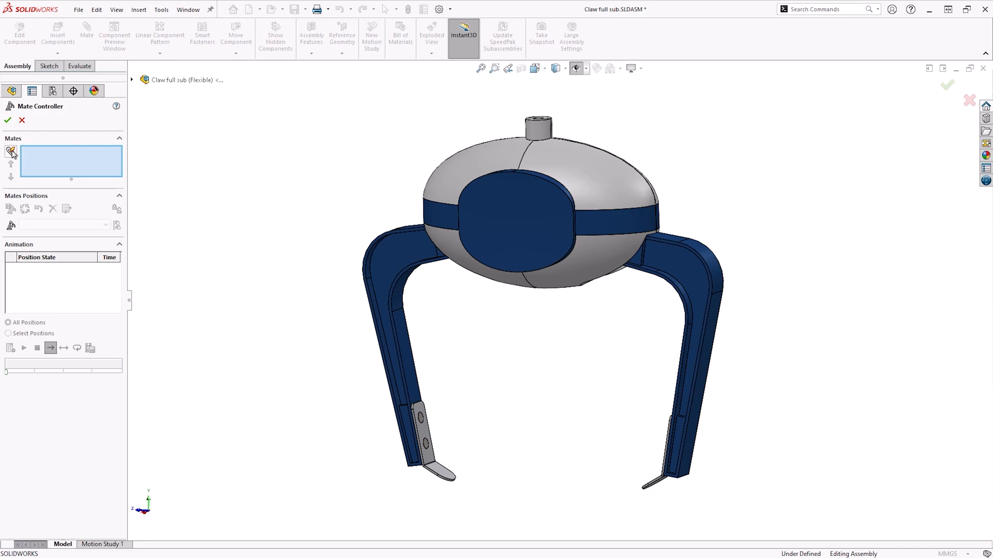
mouse_move(10, 153)
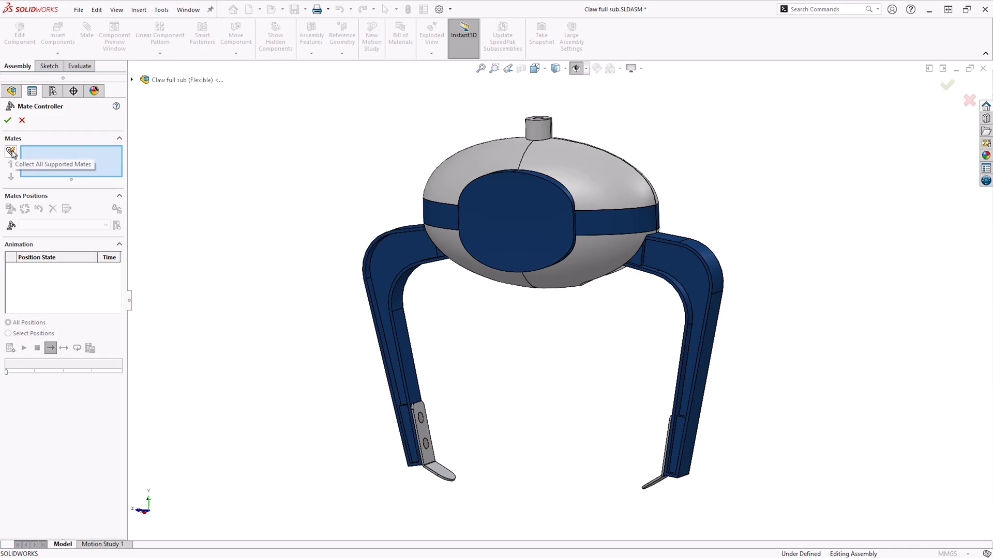
left_click(11, 153)
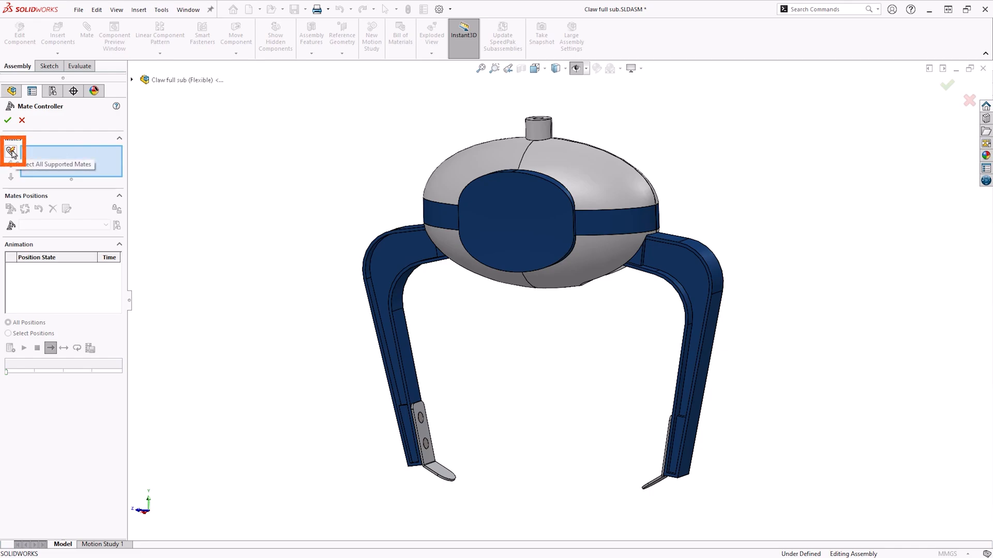
left_click(11, 152)
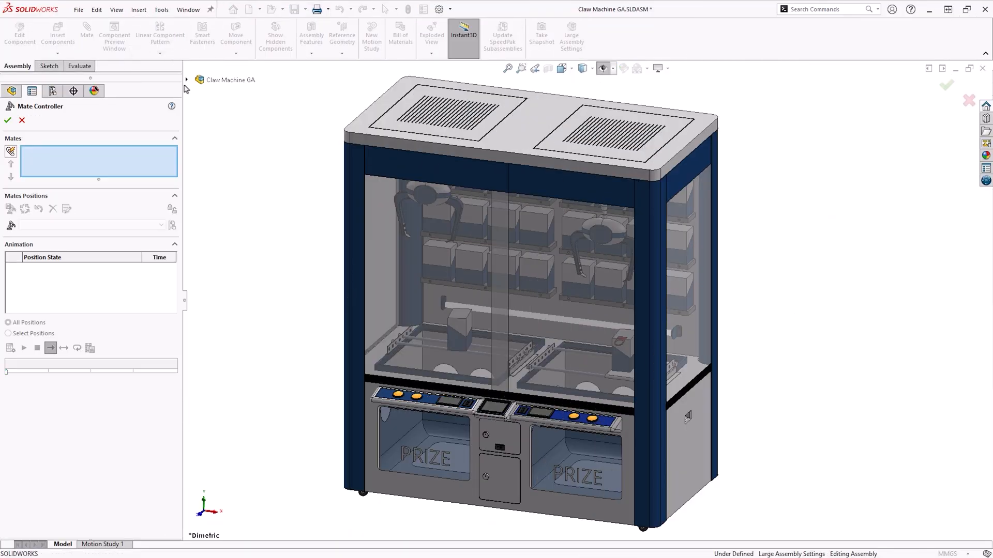
Step: Add the Gantry Depth mate and the subassembly's telescopic and claw mates to the controller
left_click(186, 80)
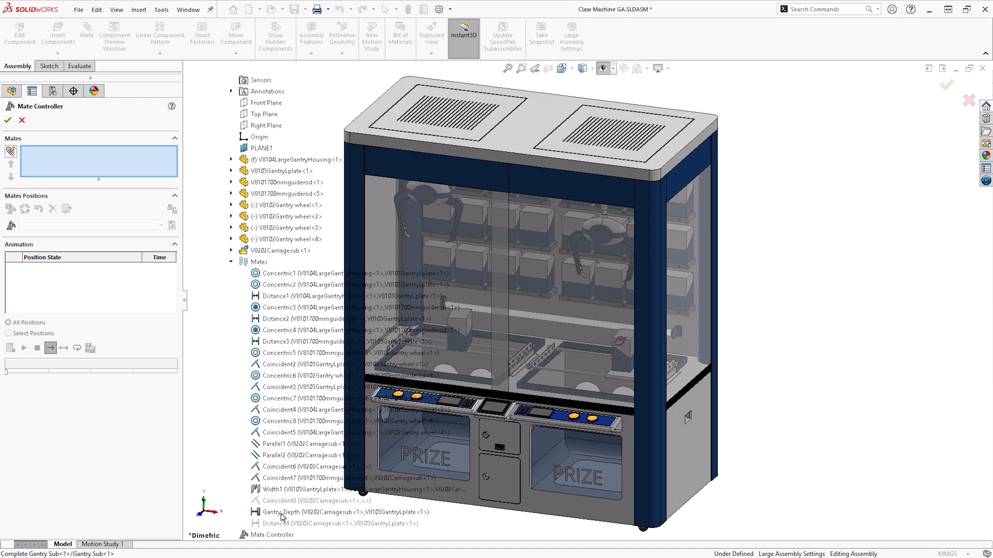
left_click(289, 511)
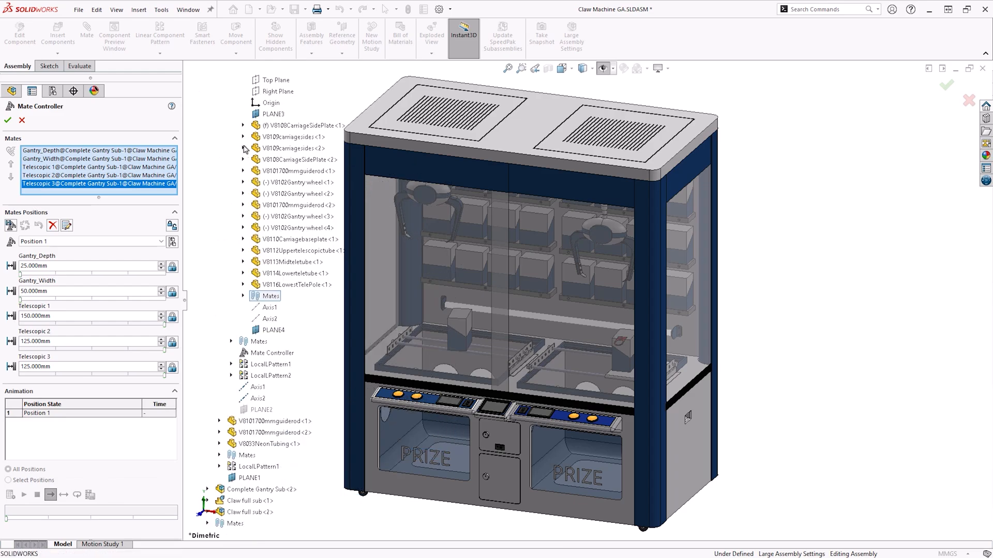
left_click(186, 80)
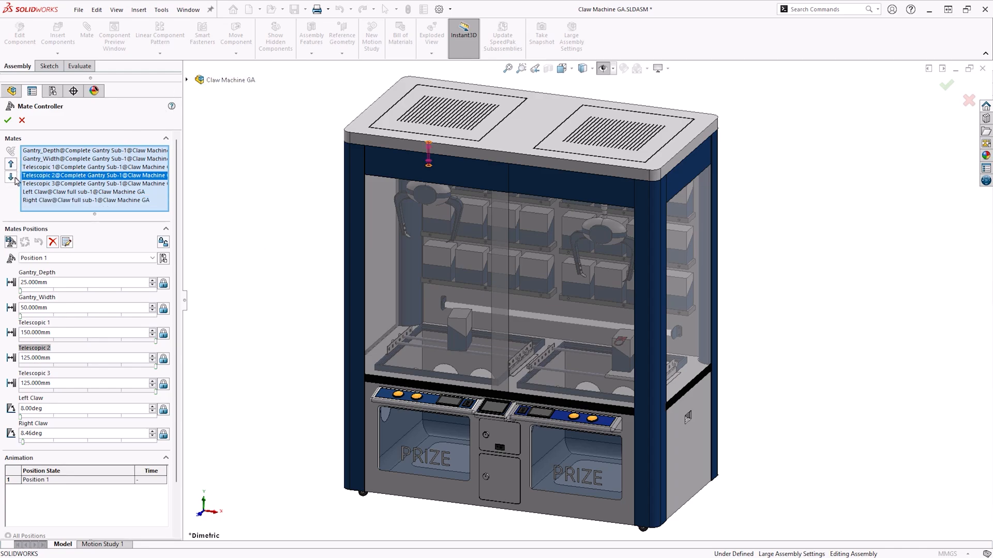
left_click(95, 151)
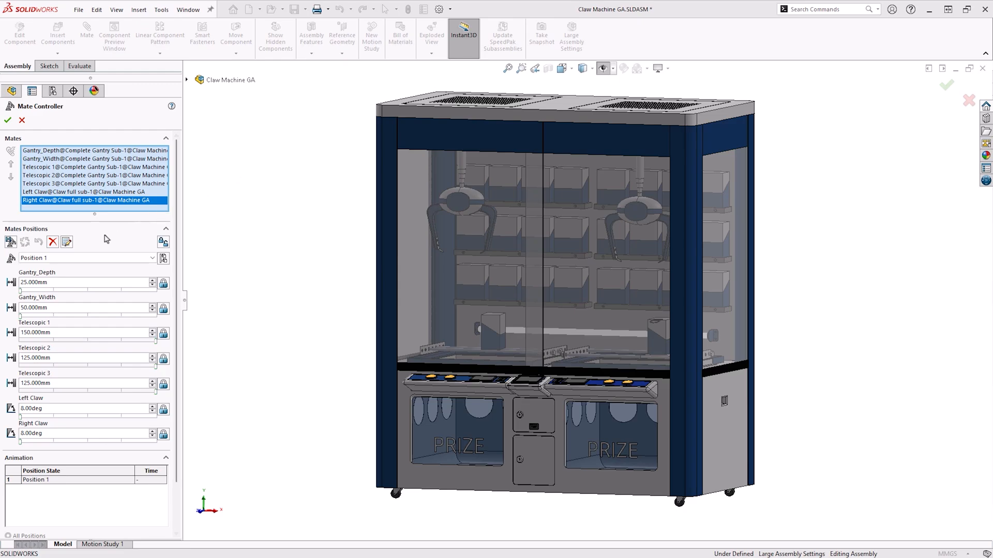
mouse_move(11, 242)
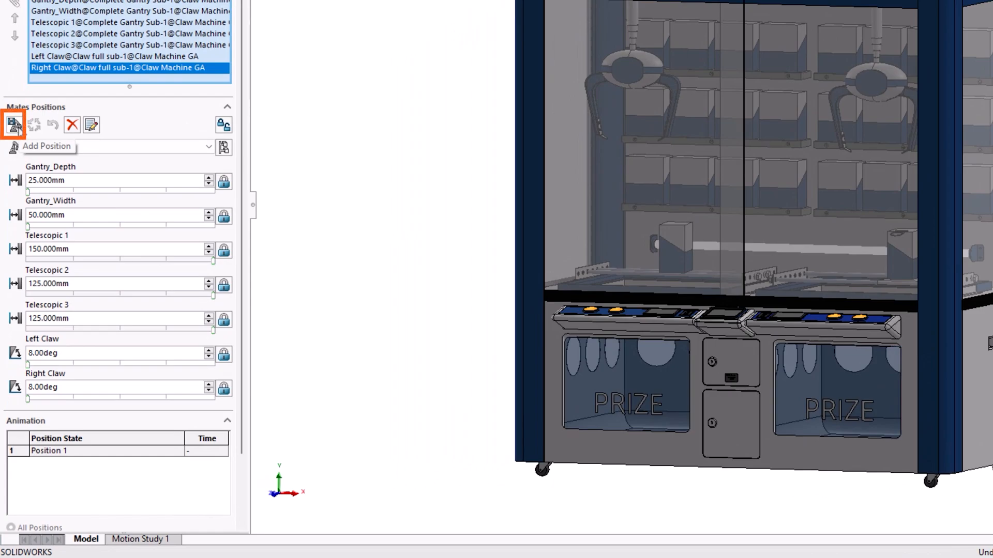
left_click(13, 125)
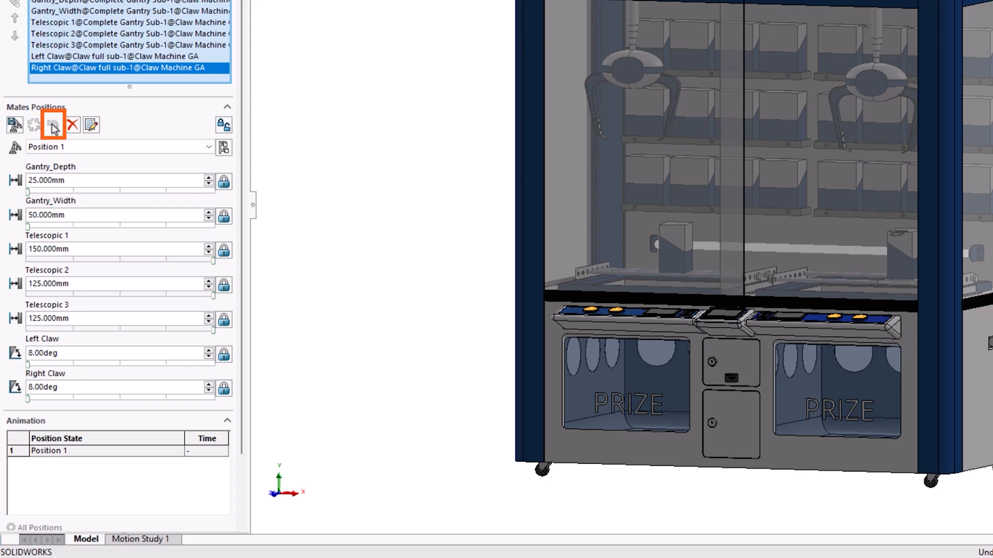
mouse_move(52, 125)
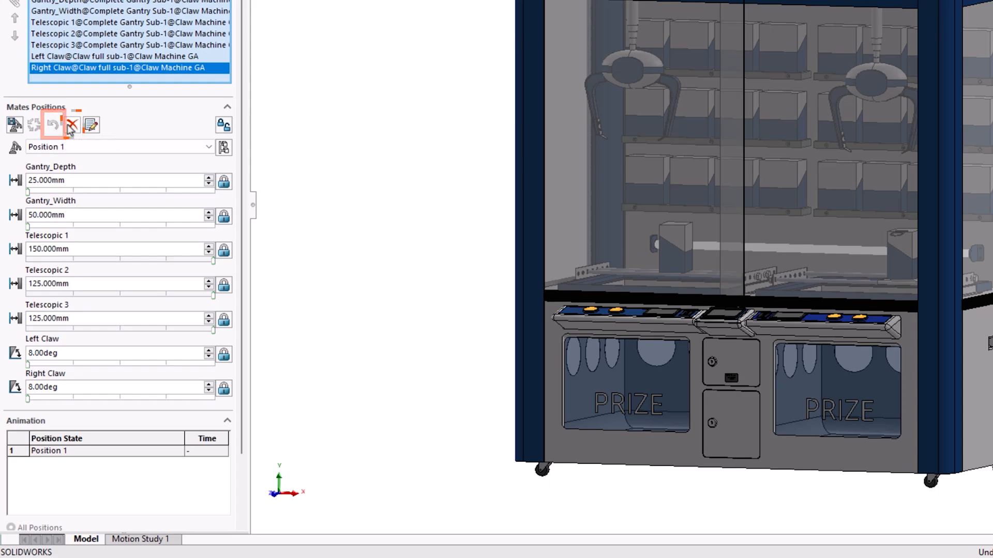
mouse_move(71, 125)
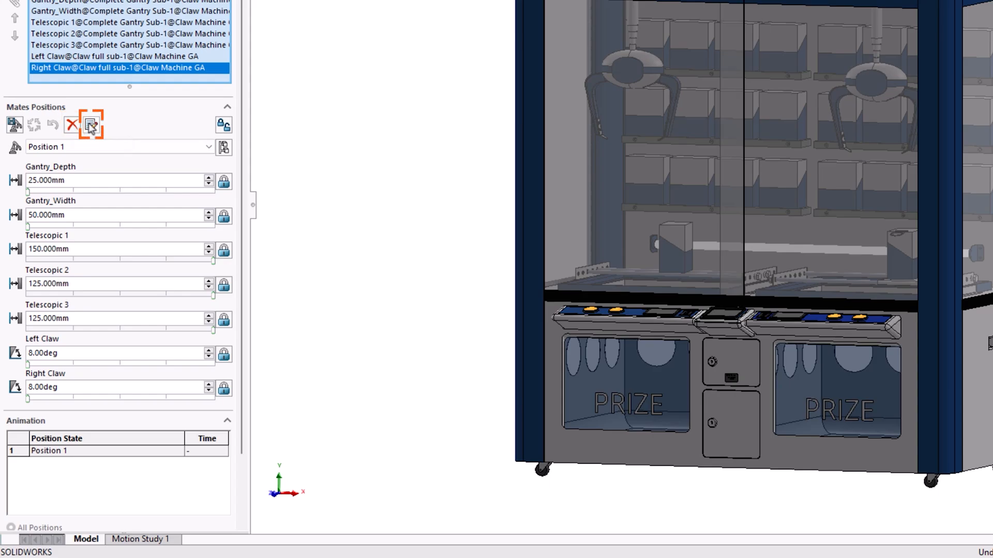
mouse_move(91, 124)
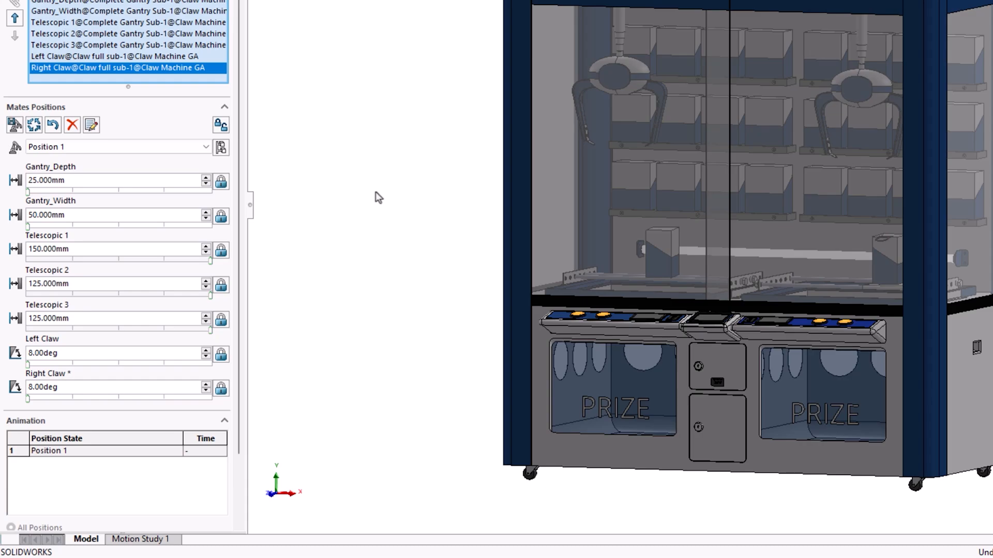
mouse_move(79, 170)
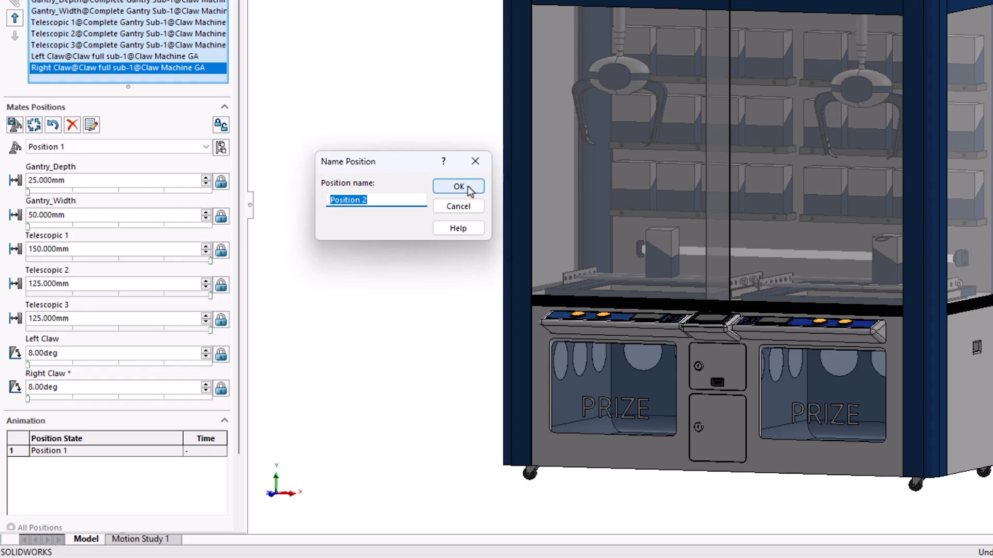
Step: Confirm Position 2, raise gantry depth to 265 mm and save it as Position 3
left_click(459, 185)
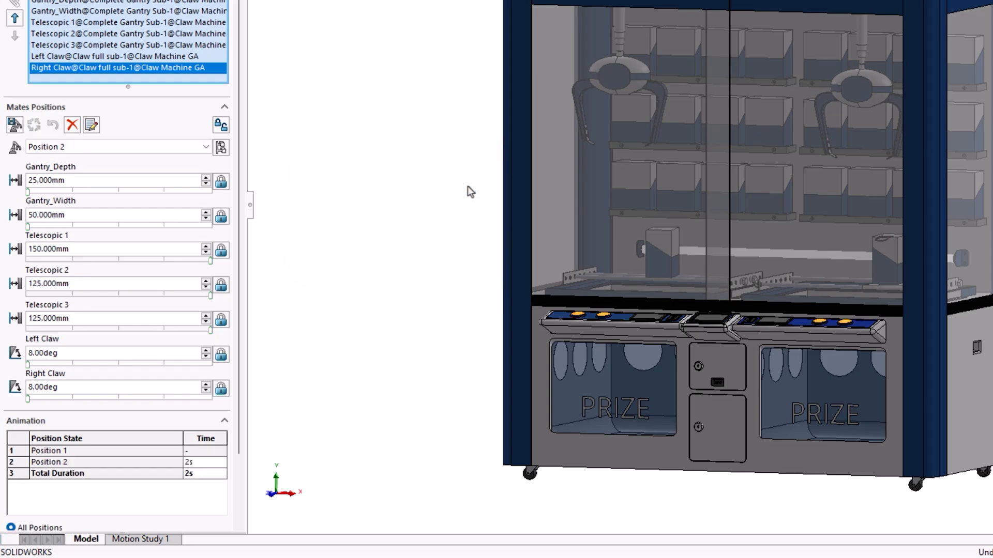
left_click(204, 177)
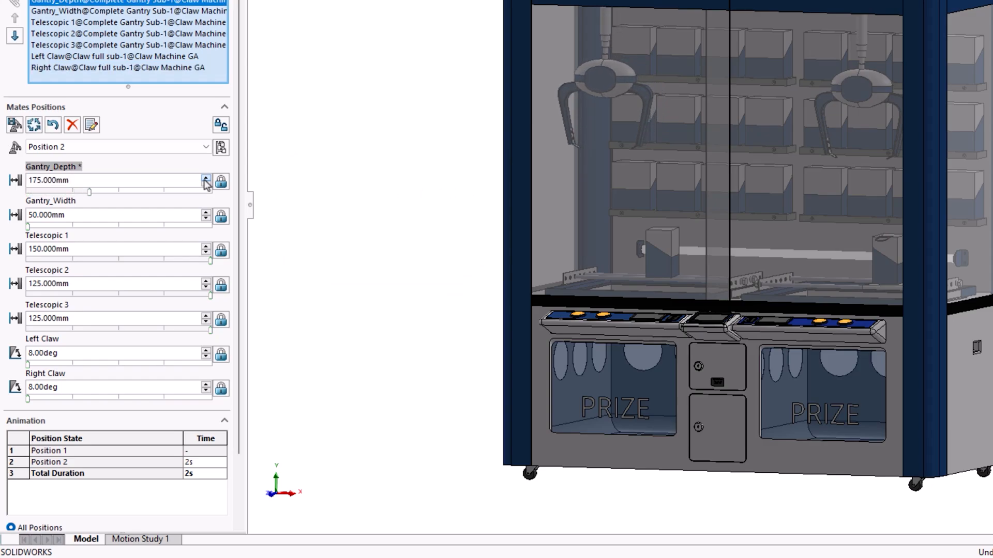
left_click(205, 177)
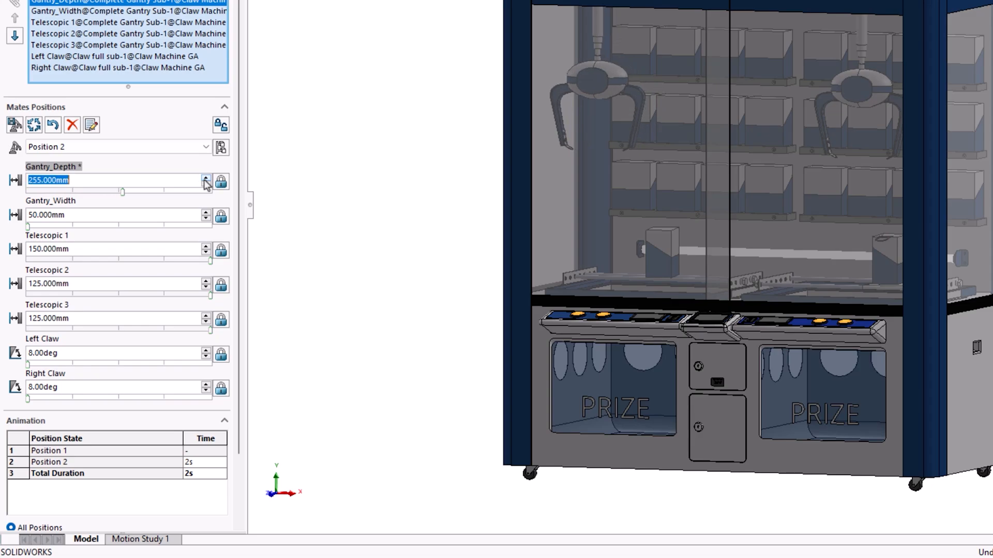
left_click(205, 177)
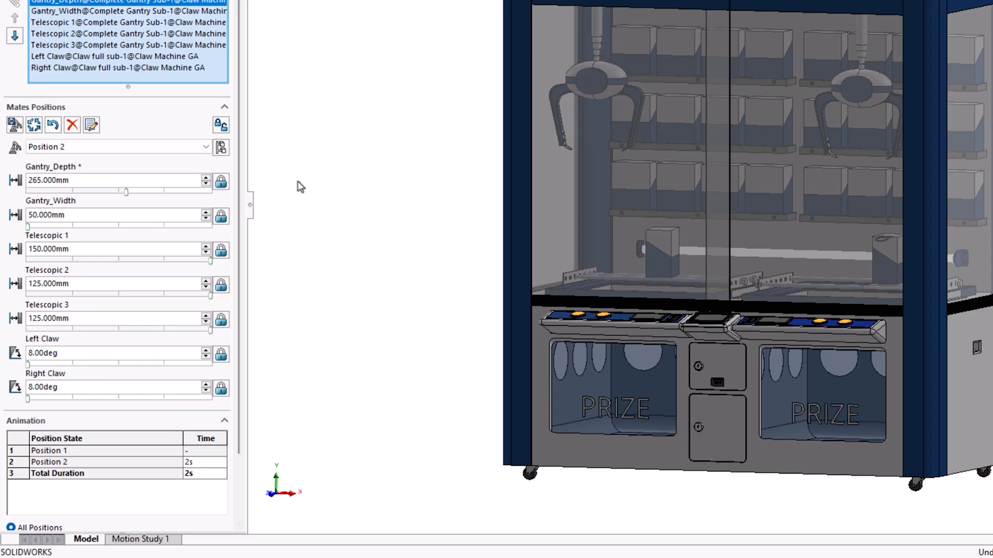
left_click(13, 125)
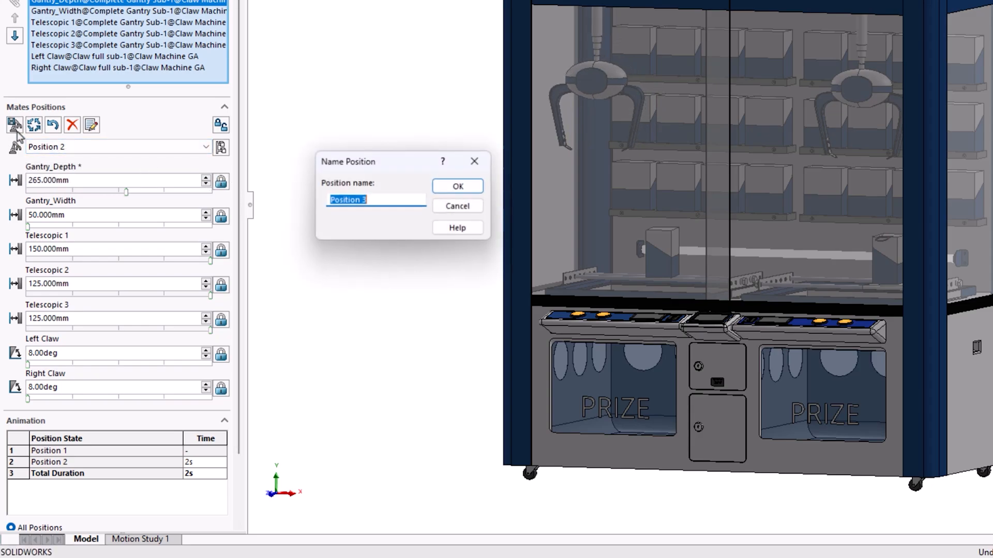
left_click(456, 185)
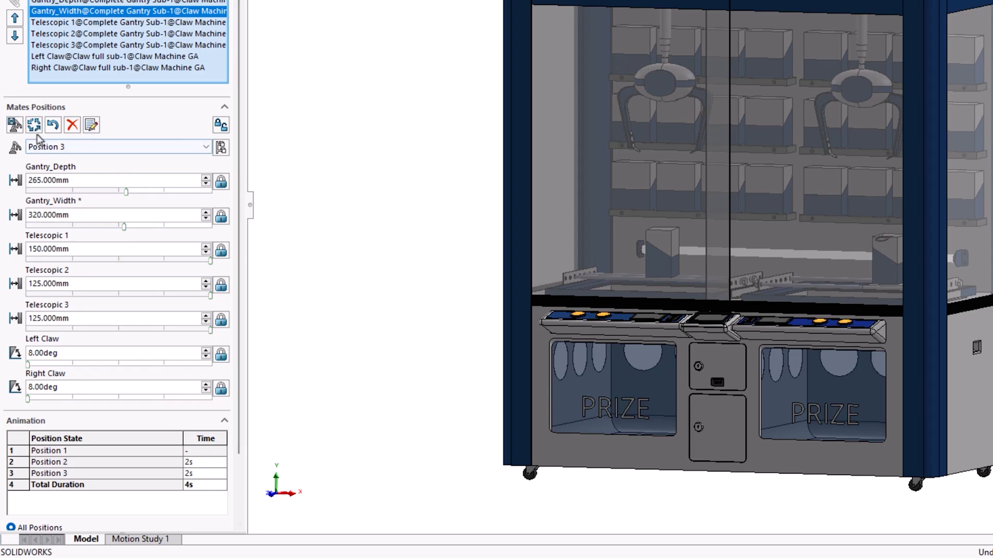
Step: Save the widened 320 mm gantry as Position 4
left_click(14, 124)
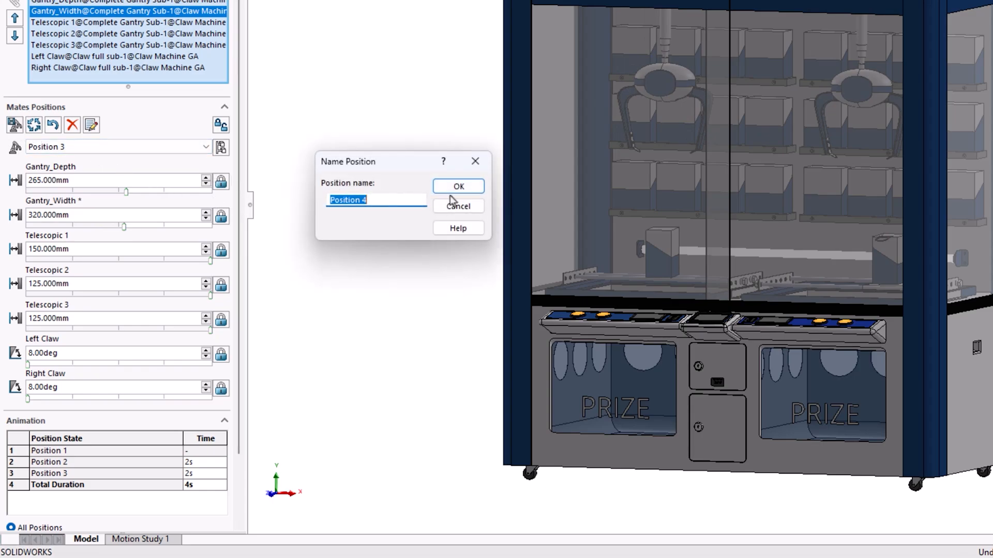
left_click(458, 186)
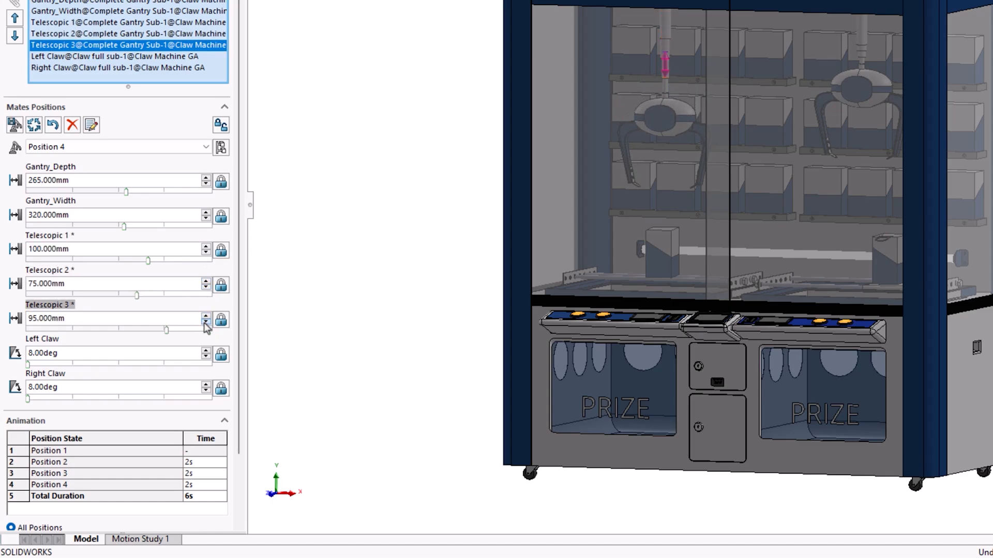
Step: Save the lowered telescopes as Position 5
left_click(205, 323)
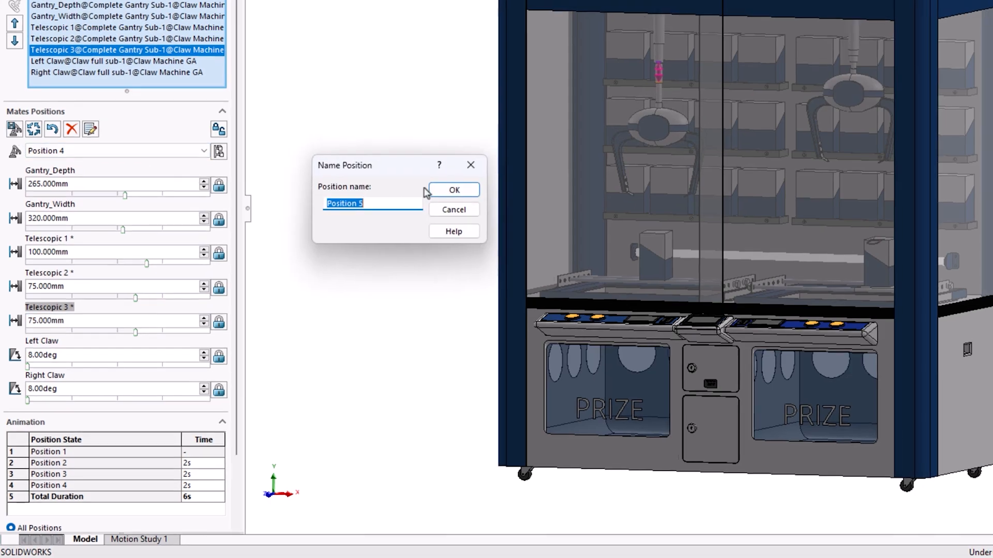
left_click(453, 190)
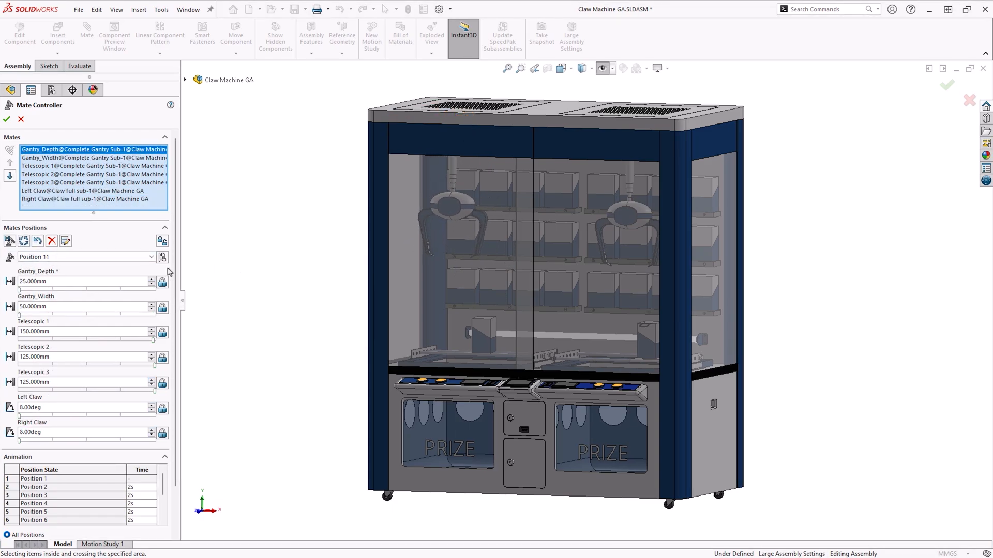
Step: Step through saved positions from the dropdown, finishing back on Position 1
left_click(151, 256)
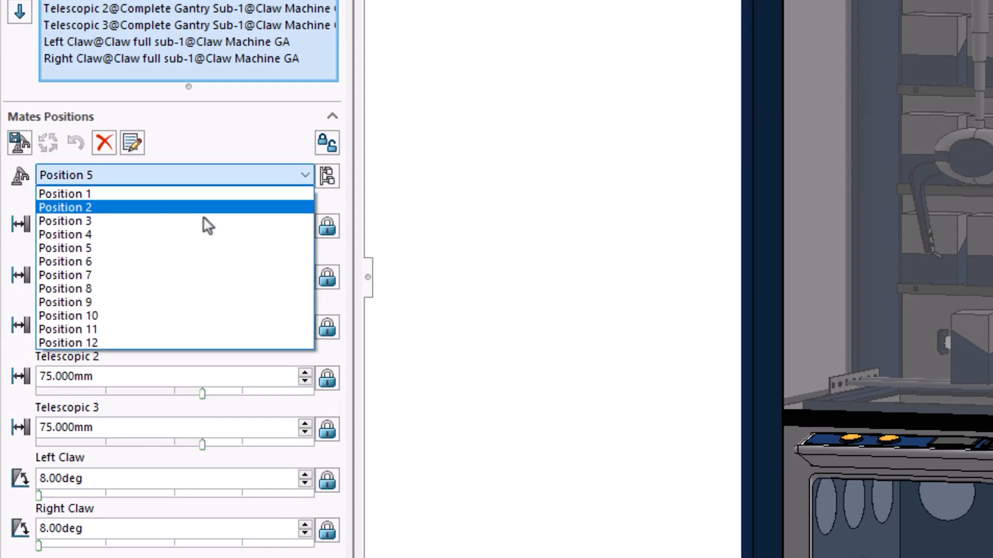
left_click(64, 302)
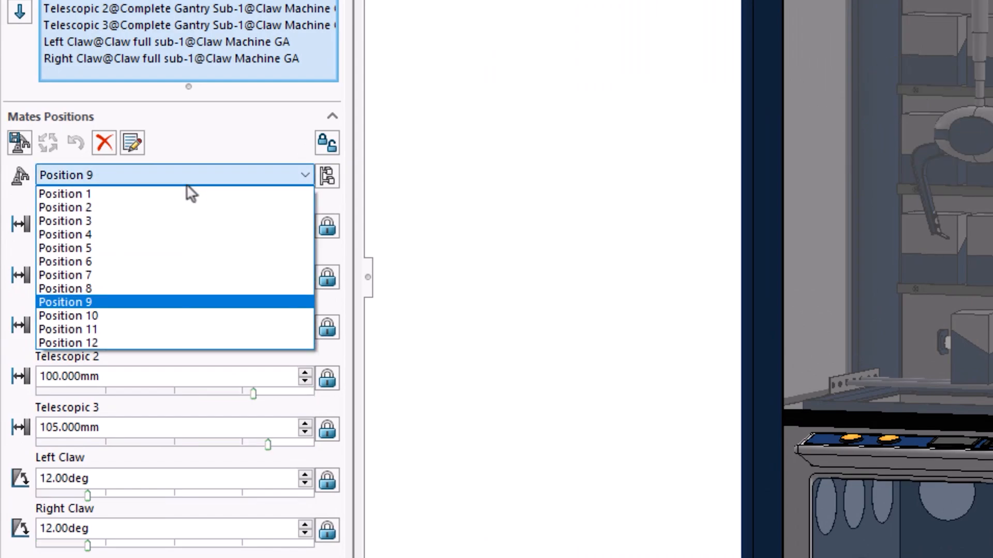
left_click(64, 193)
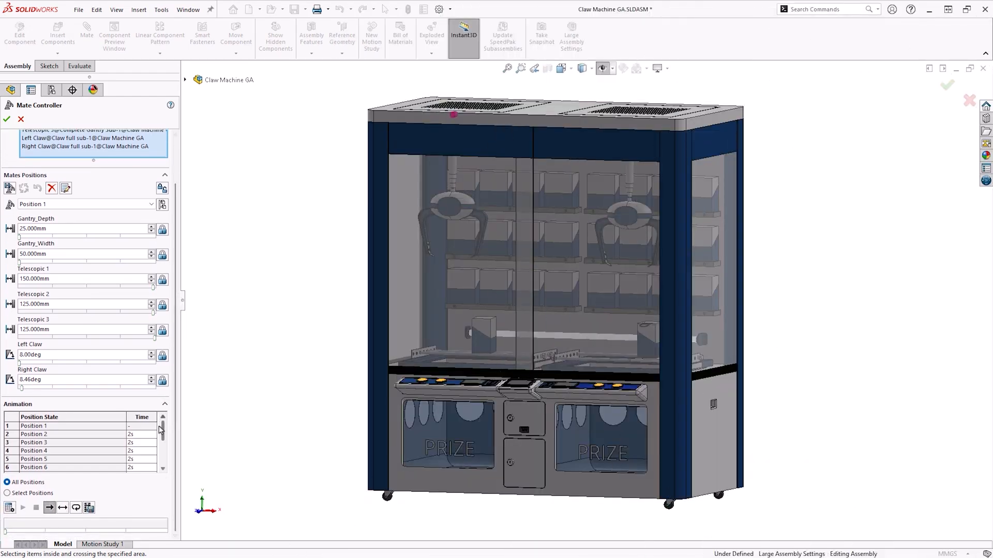
Step: Play the animation through all saved positions, accept the Mate Controller and open Motion Study 1
scroll("down", 3)
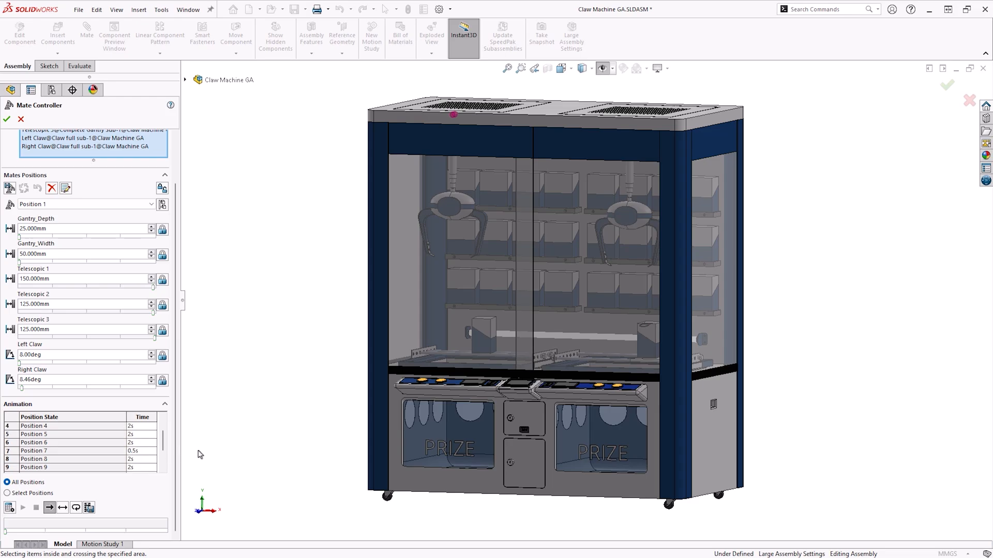
left_click(22, 507)
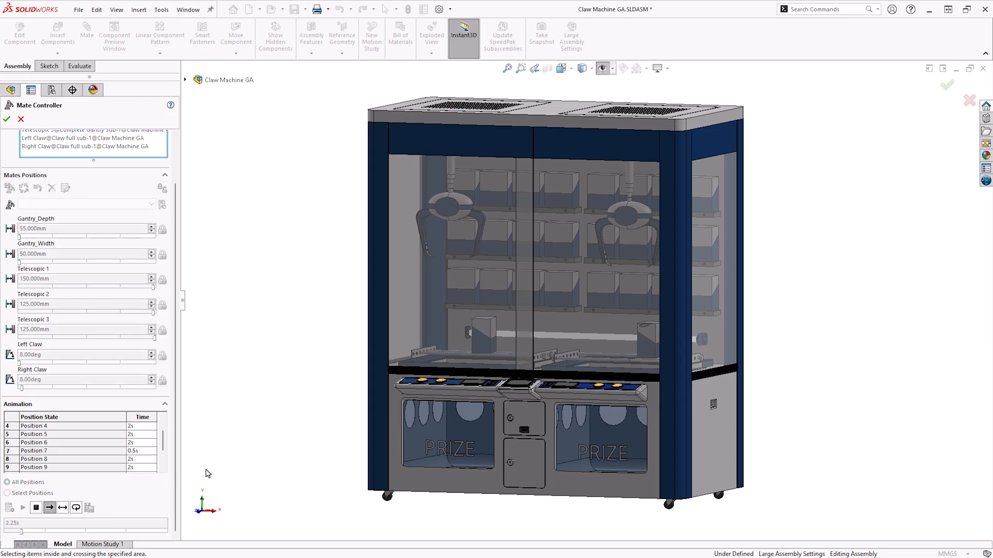
left_click(33, 425)
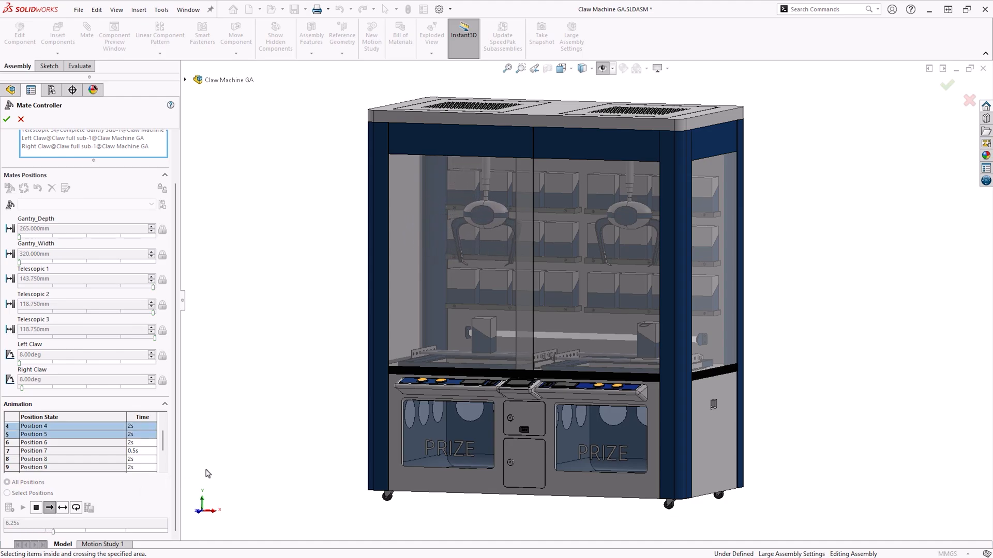
left_click(49, 507)
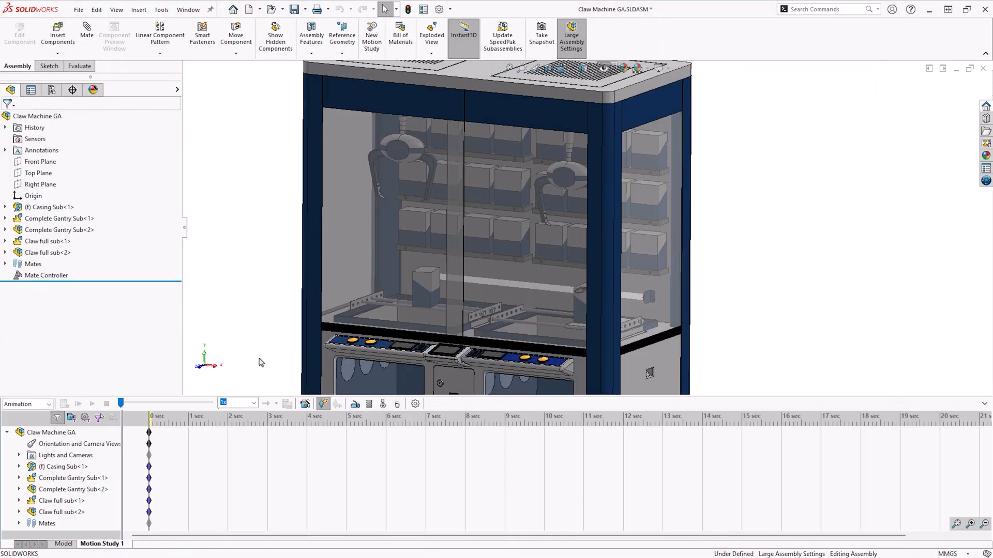
mouse_move(305, 404)
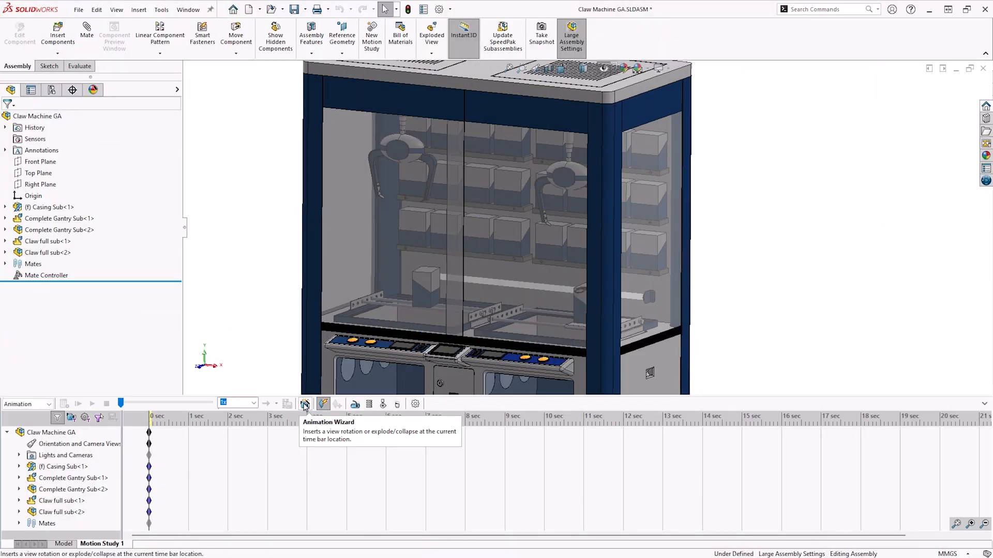
Step: Run the Animation Wizard to import the Mate Controller positions as key points
left_click(304, 404)
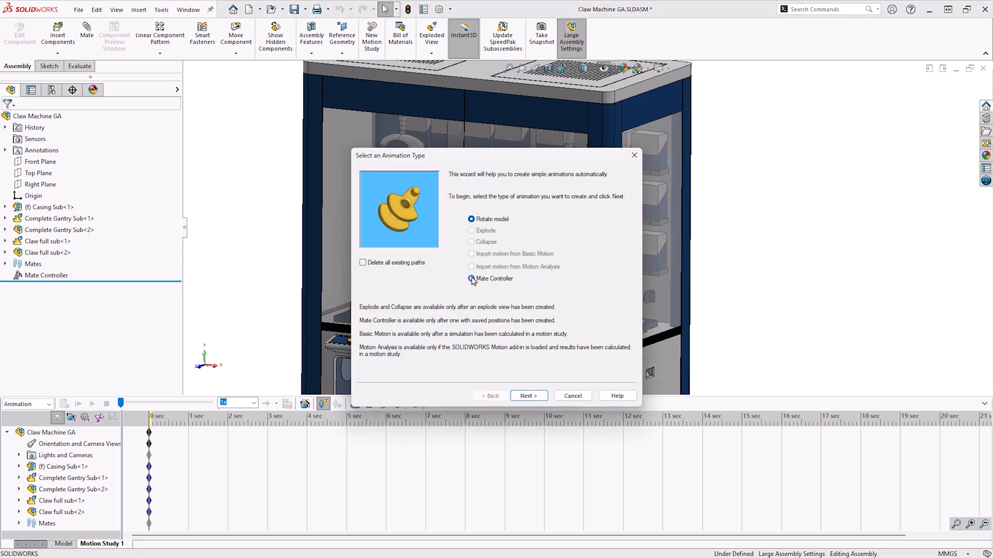
left_click(527, 396)
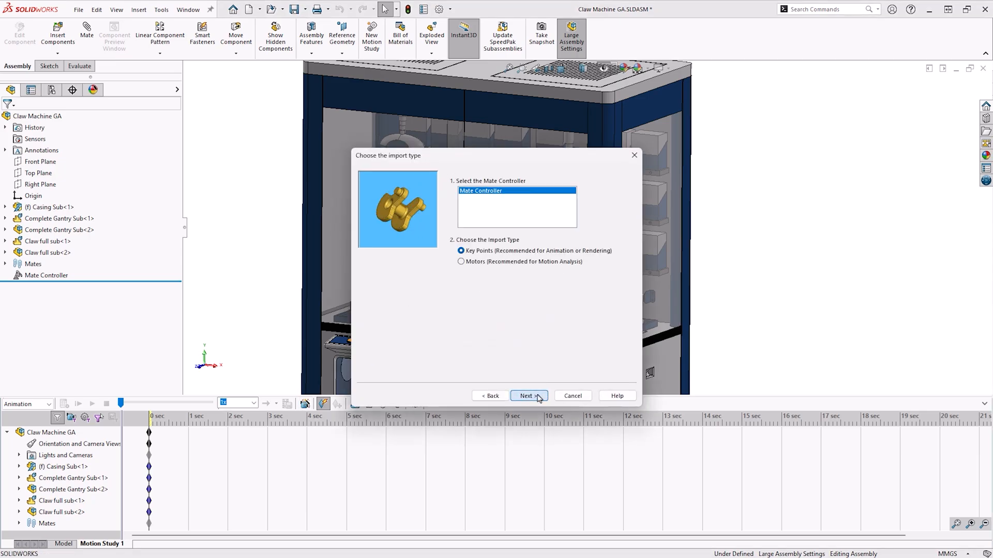
left_click(527, 396)
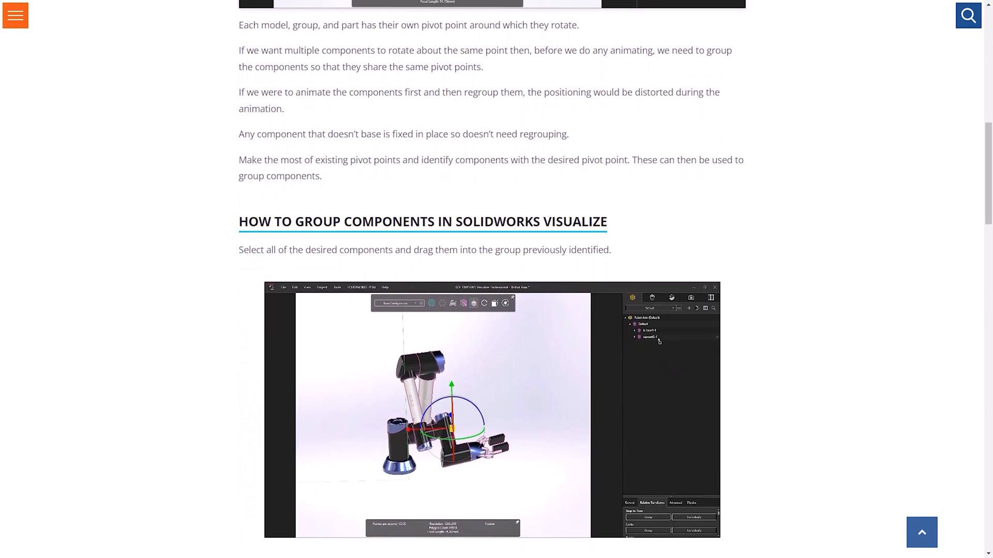
Step: Scroll the article down to the section on grouping components in SOLIDWORKS Visualize
scroll("down", 3)
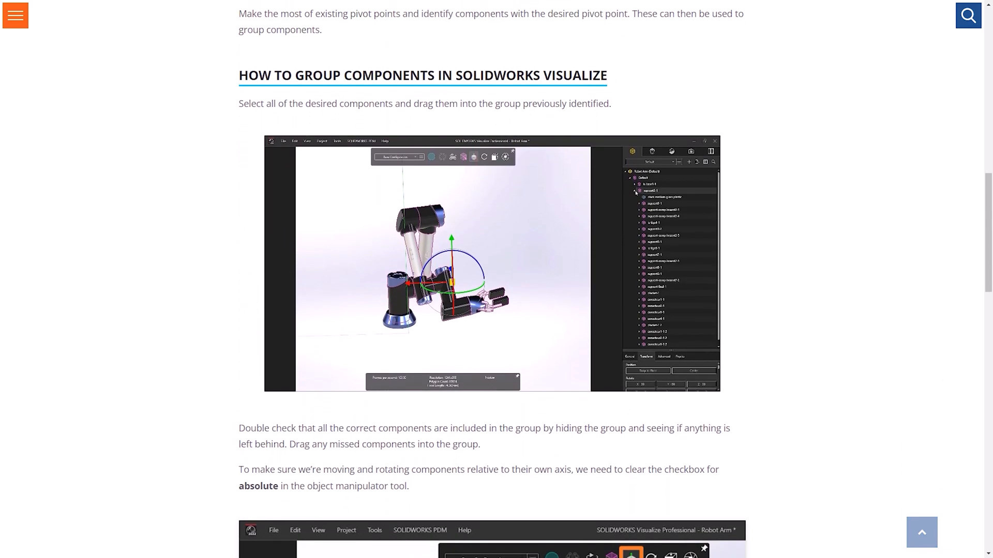